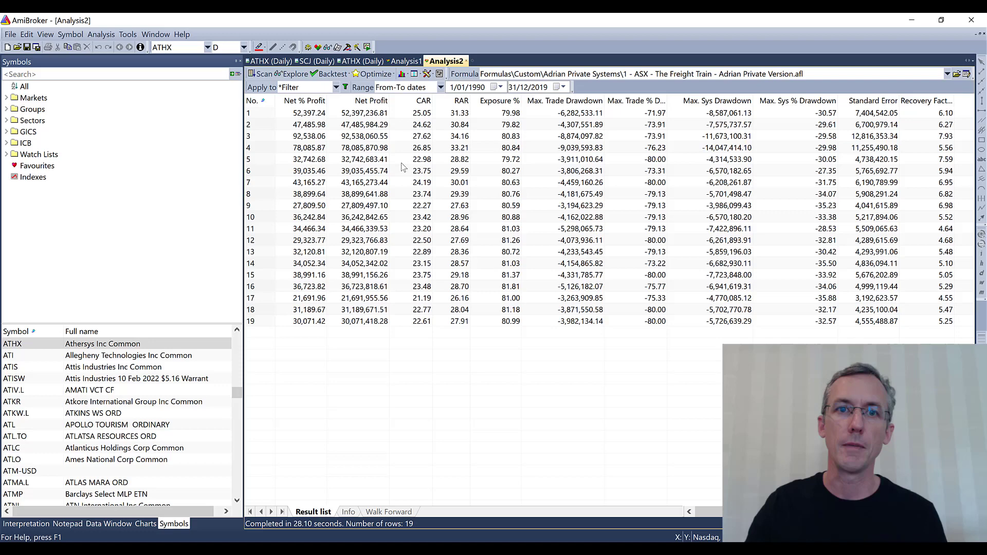
{"action": "mouse_move", "coordinate": [414, 158]}
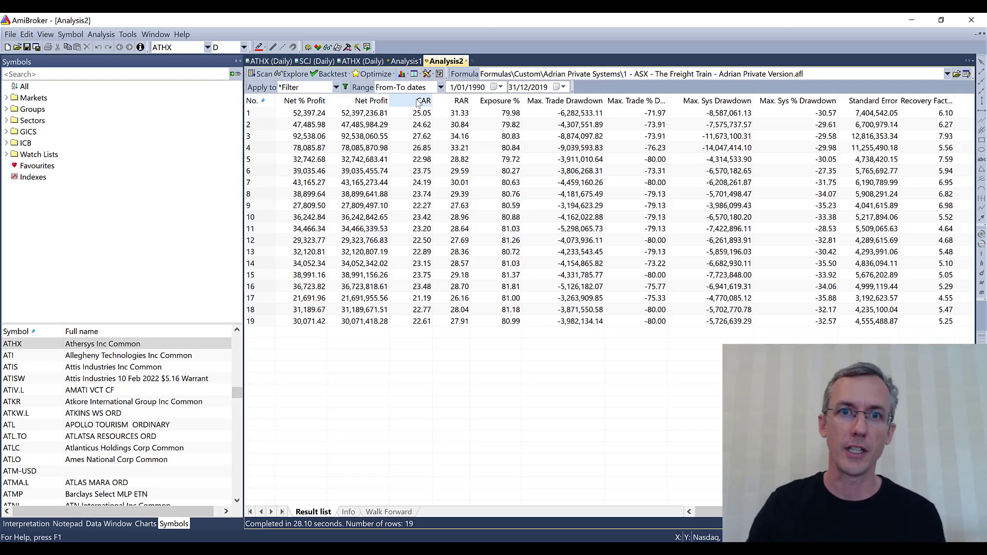
- Sort the 19 Freight Train results by ascending CAR and bring up the Optimize options
{"action": "left_click", "coordinate": [416, 101]}
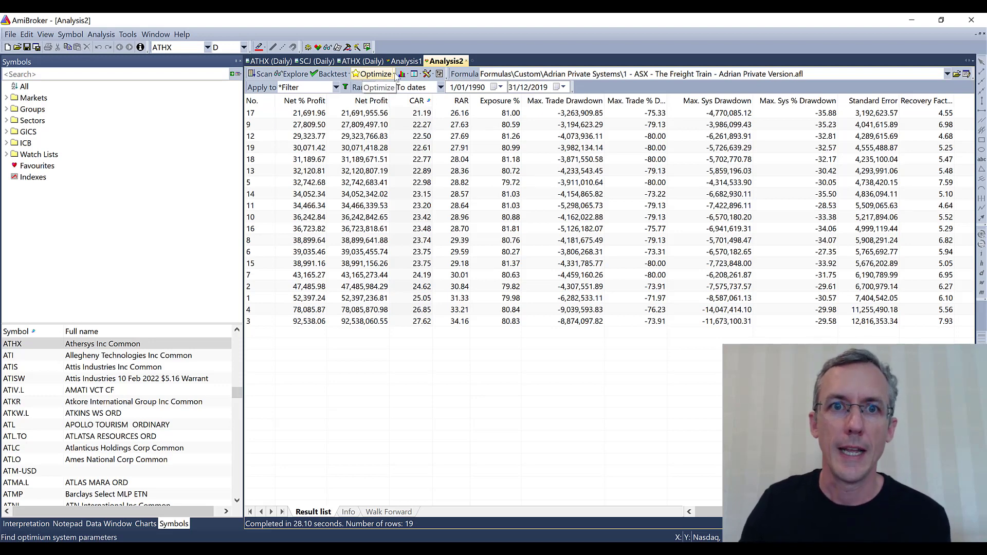
{"action": "left_click", "coordinate": [375, 74]}
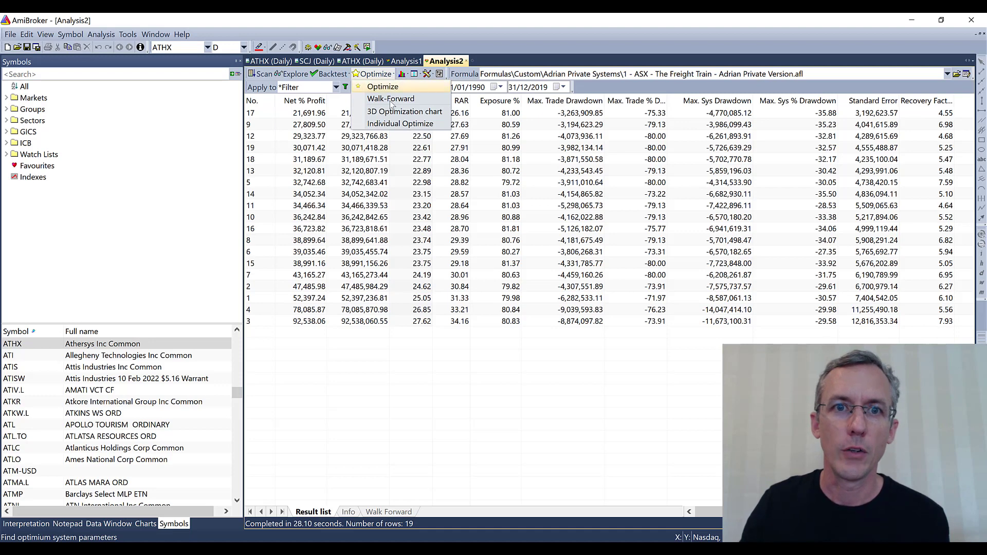
{"action": "mouse_move", "coordinate": [405, 111]}
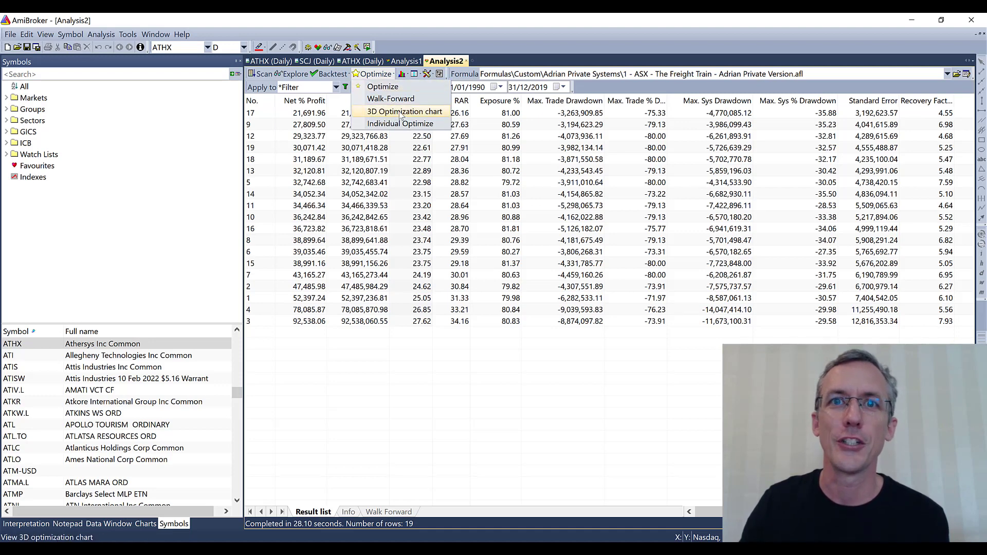
- Show the 3D optimization chart plotting CAR against fast moving average length
{"action": "left_click", "coordinate": [405, 111]}
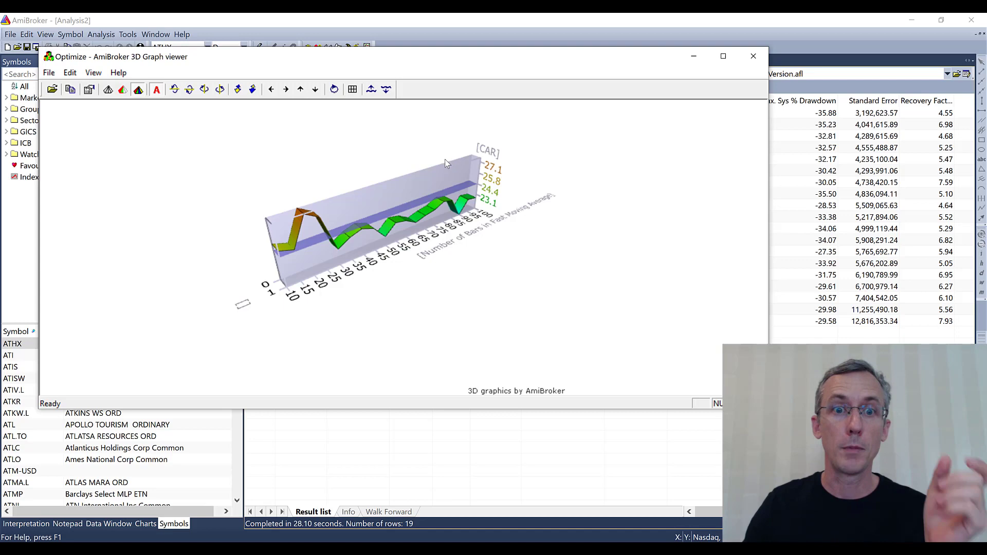
{"action": "mouse_move", "coordinate": [333, 288]}
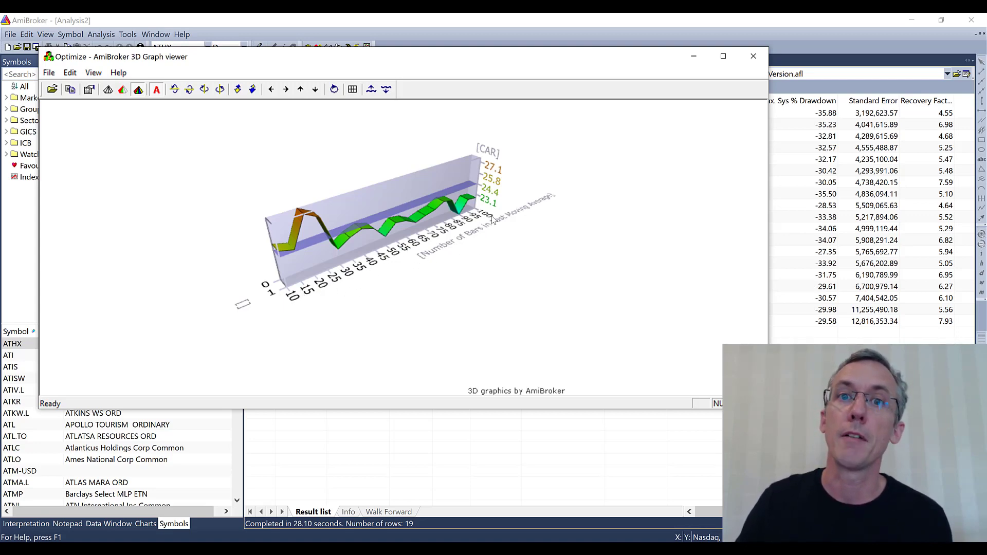
{"action": "mouse_move", "coordinate": [496, 225]}
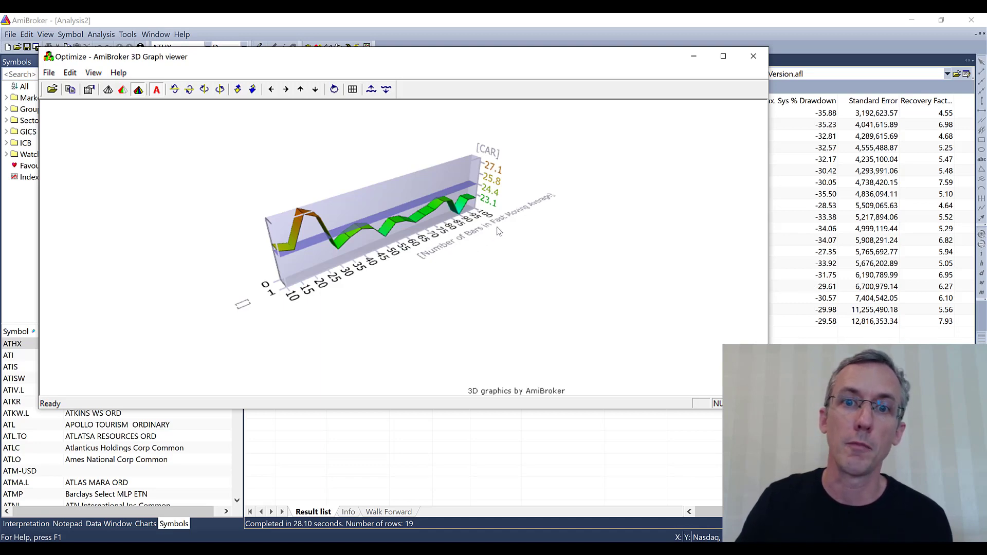
{"action": "mouse_move", "coordinate": [296, 305]}
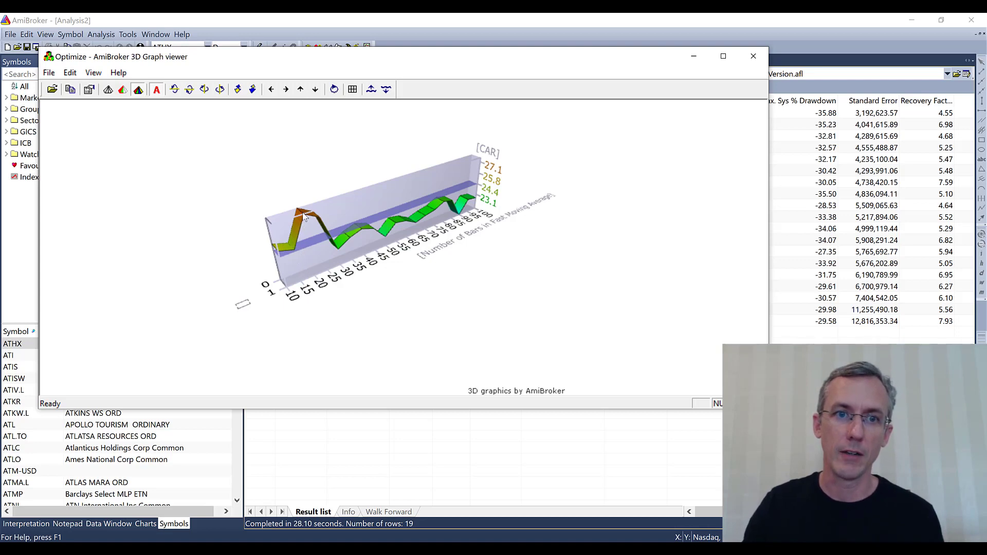
{"action": "mouse_move", "coordinate": [321, 238]}
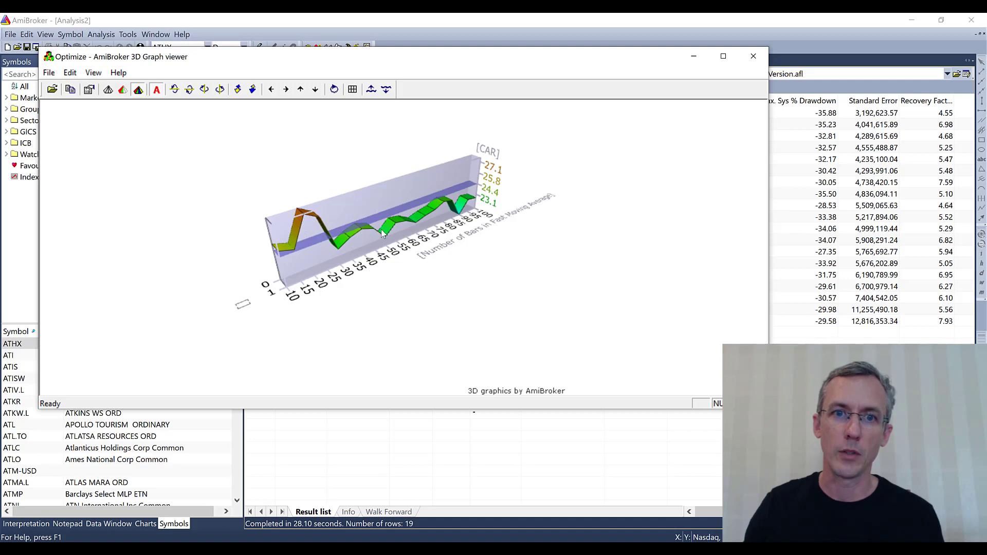
{"action": "mouse_move", "coordinate": [367, 175]}
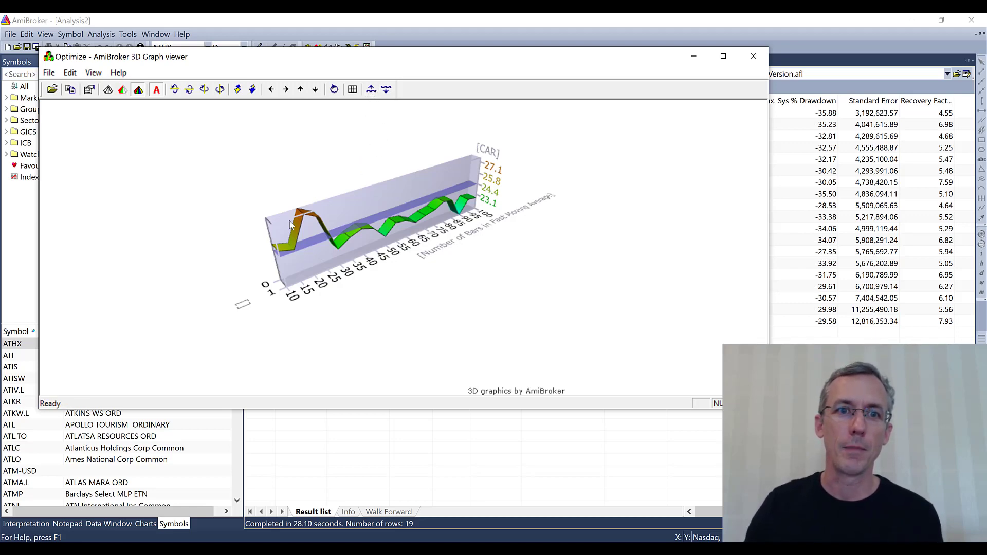
- Raise the water-level plane over the CAR curve four times, then lower it back toward the base
{"action": "left_click", "coordinate": [371, 89]}
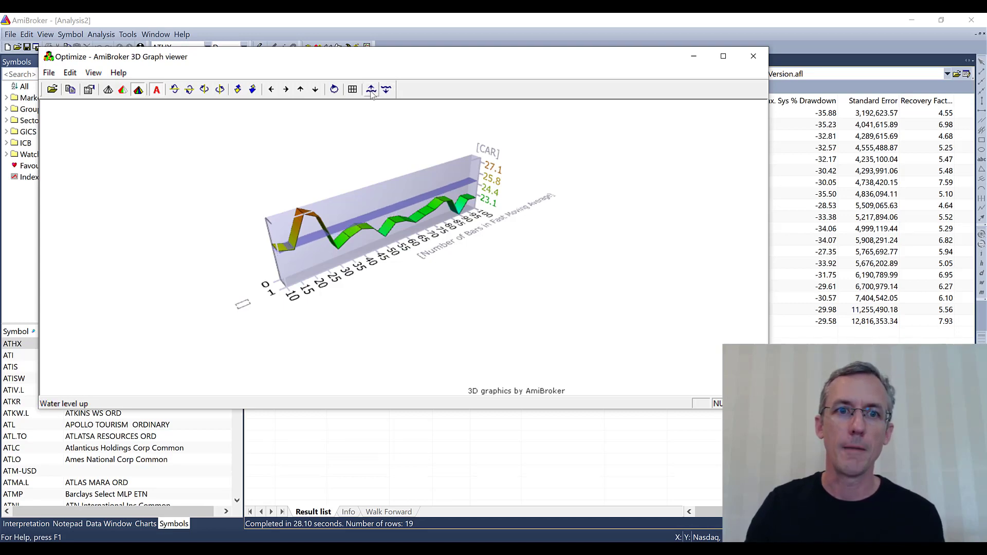
{"action": "left_click", "coordinate": [370, 88]}
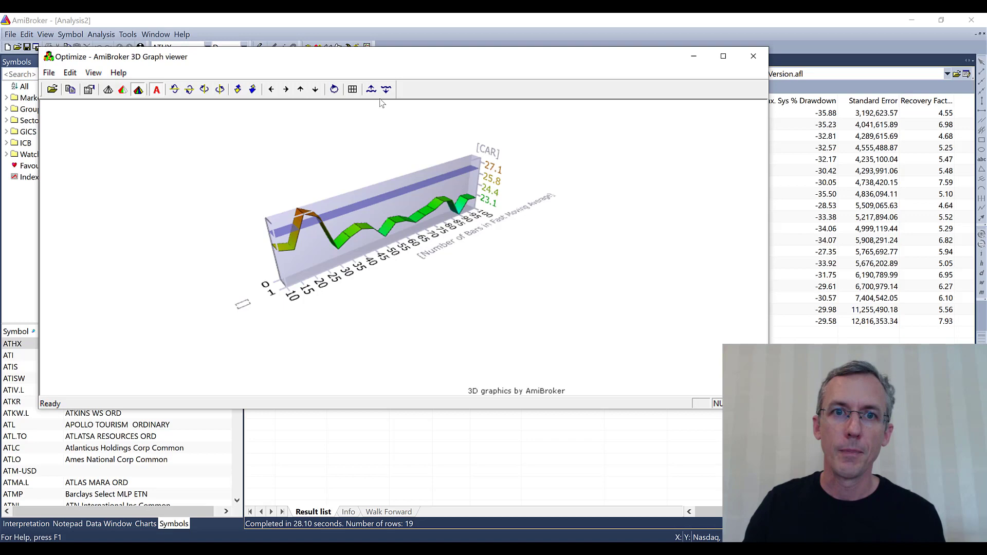
{"action": "left_click", "coordinate": [371, 89]}
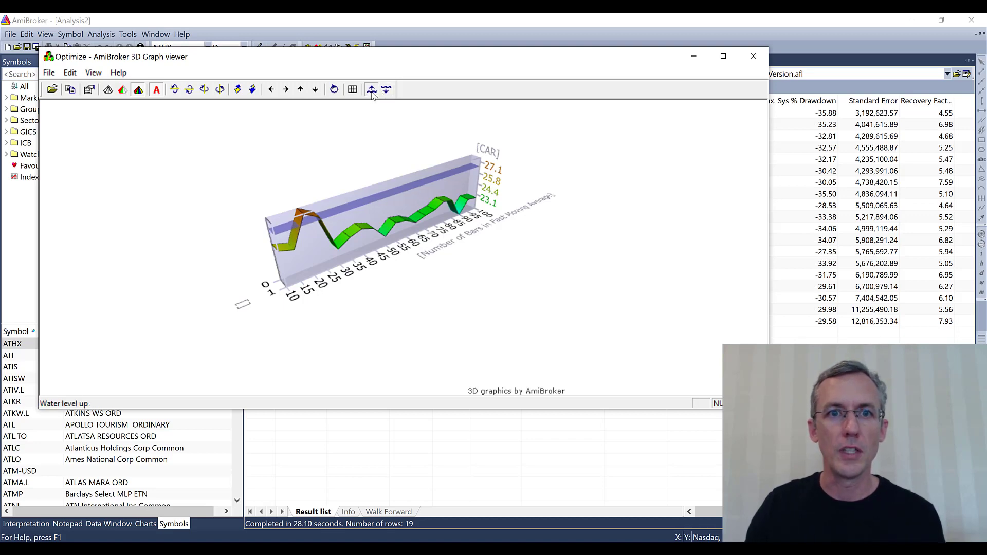
{"action": "left_click", "coordinate": [387, 88]}
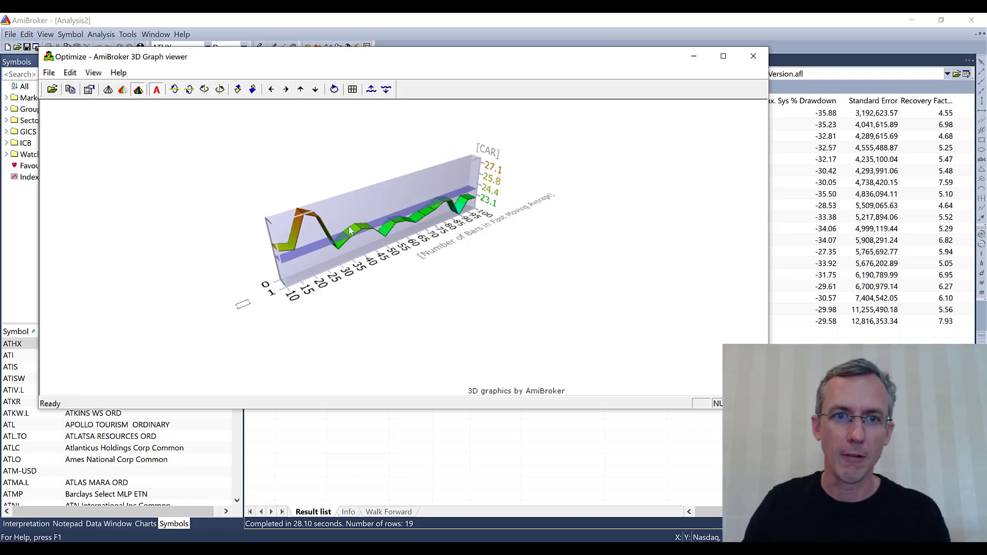
{"action": "mouse_move", "coordinate": [448, 209]}
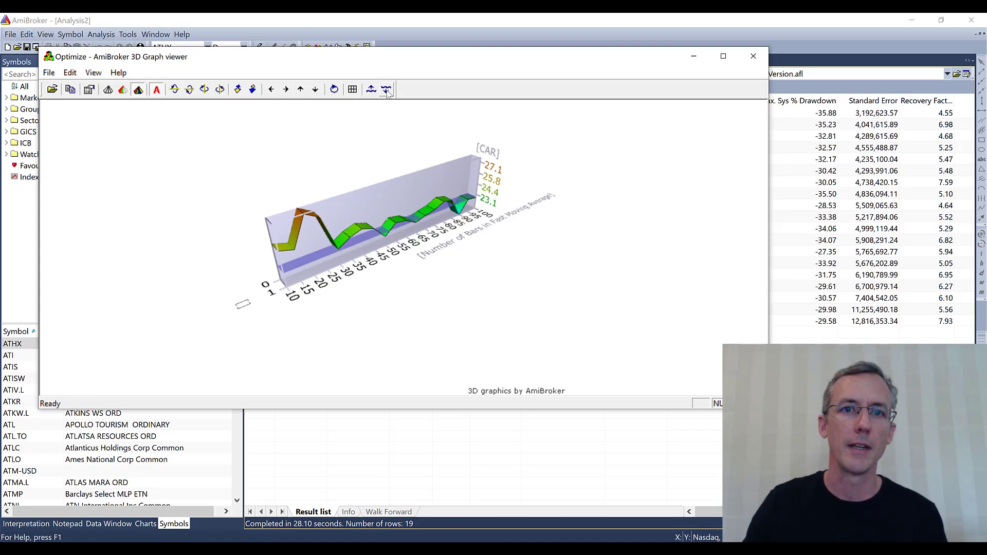
{"action": "left_click", "coordinate": [386, 89]}
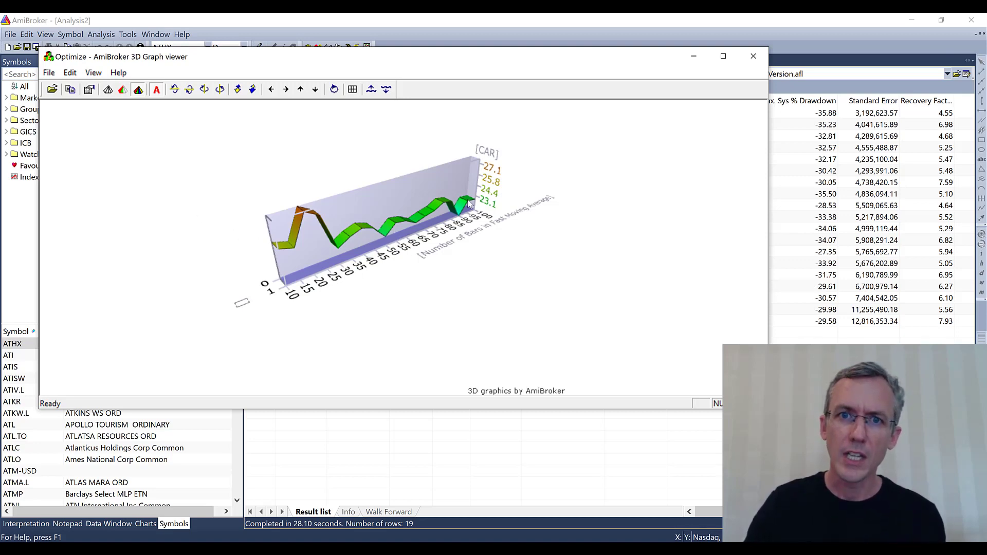
{"action": "mouse_move", "coordinate": [482, 163]}
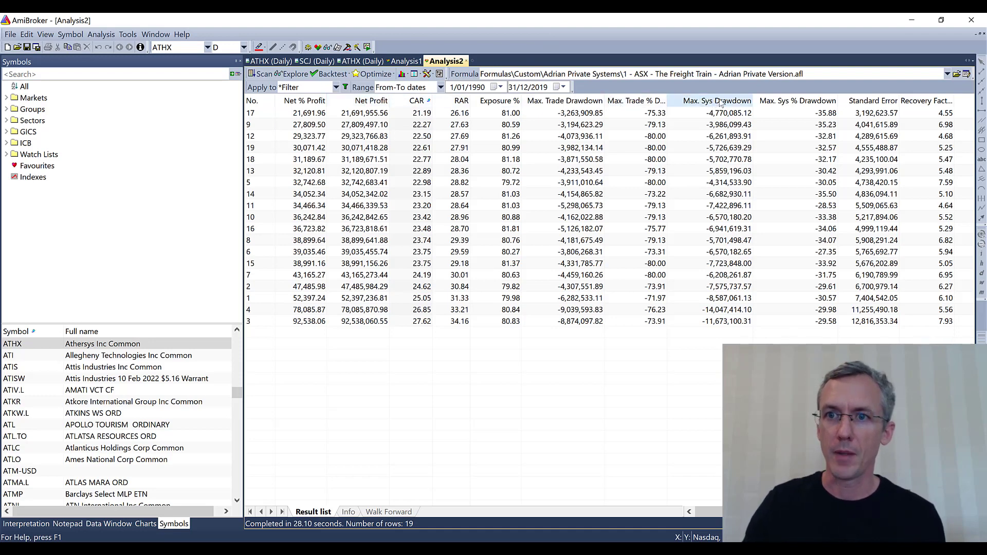
- Sort the 19 results by Max. Sys % Drawdown and bring up the Optimize options
{"action": "left_click", "coordinate": [716, 100]}
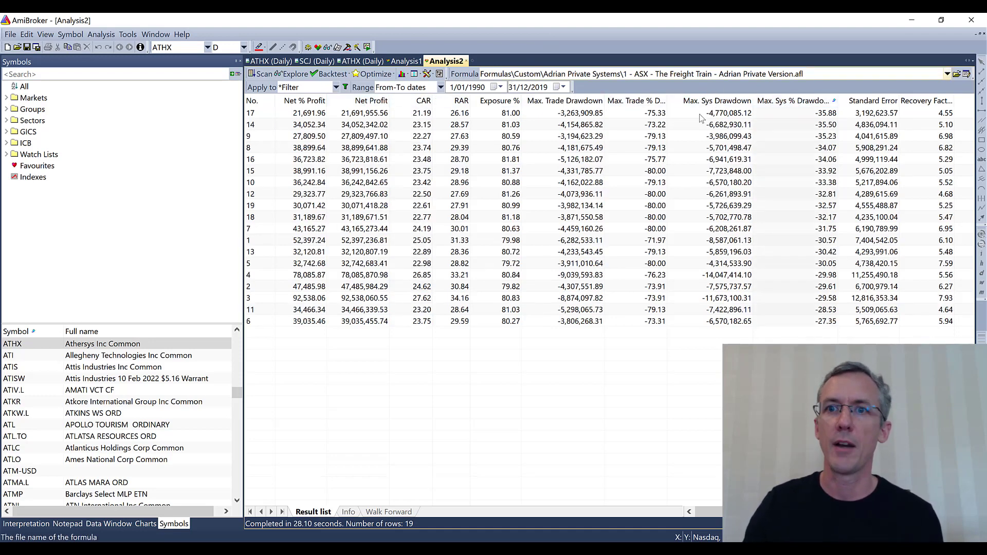
{"action": "left_click", "coordinate": [793, 101]}
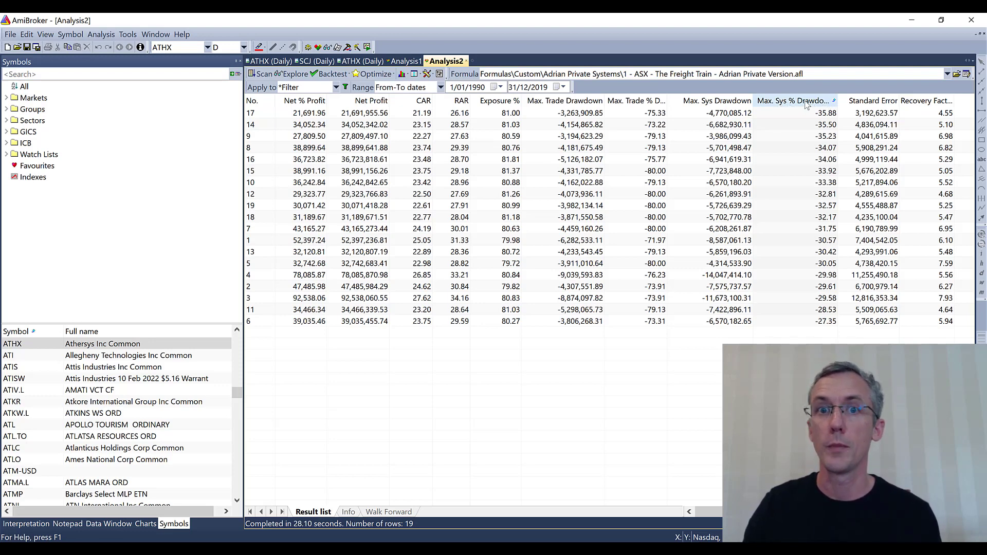
{"action": "mouse_move", "coordinate": [373, 75]}
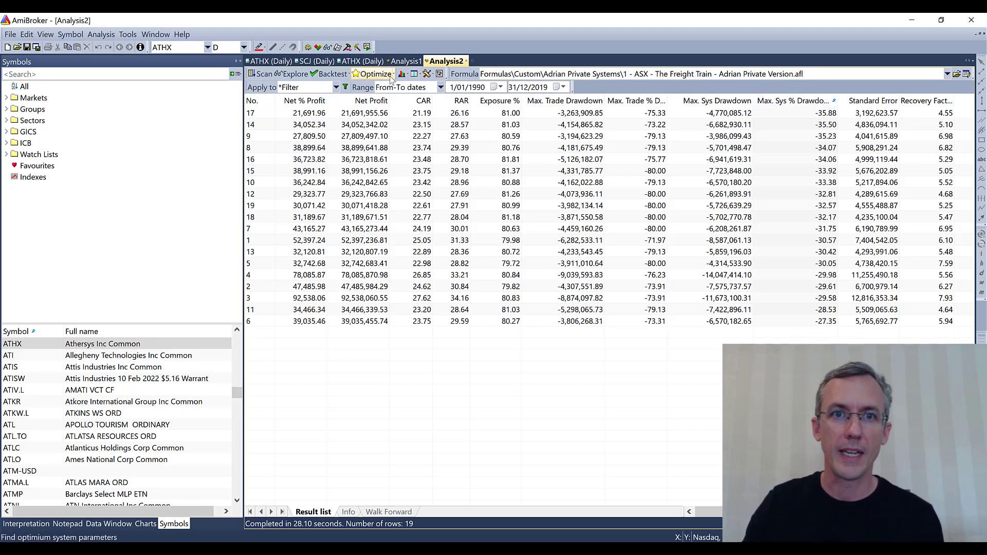
{"action": "left_click", "coordinate": [375, 74]}
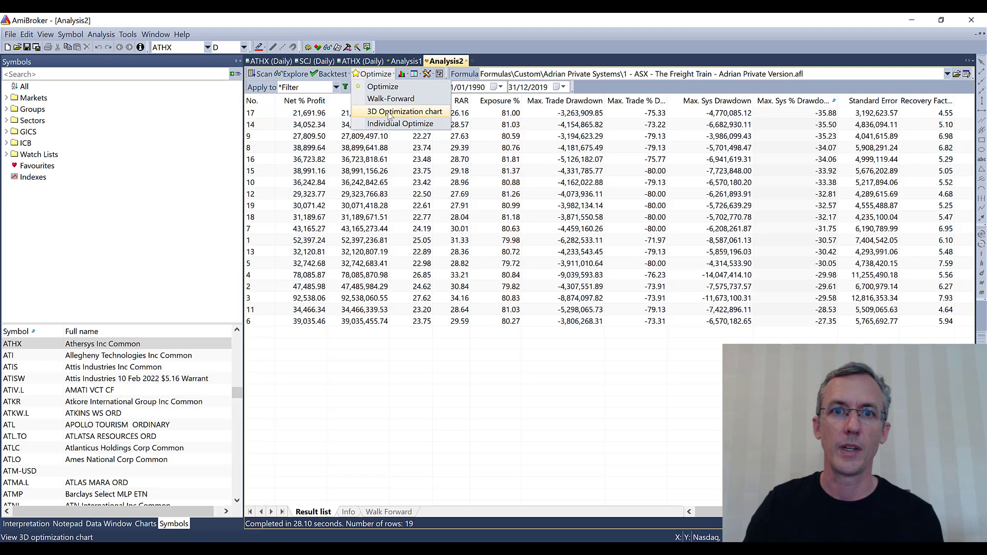
- View the 3D drawdown-versus-fast-MA chart, lower its water level, and close it
{"action": "left_click", "coordinate": [405, 111]}
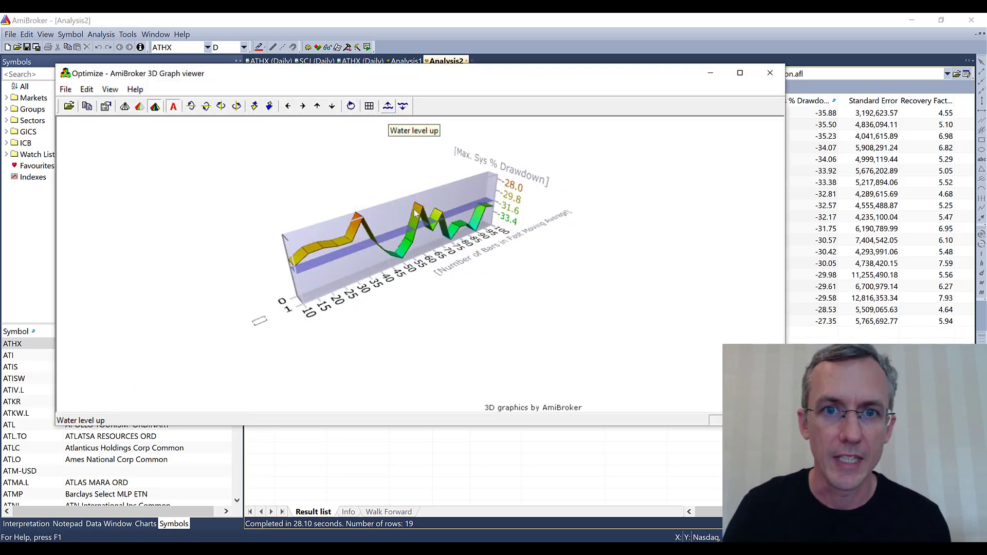
{"action": "mouse_move", "coordinate": [538, 183]}
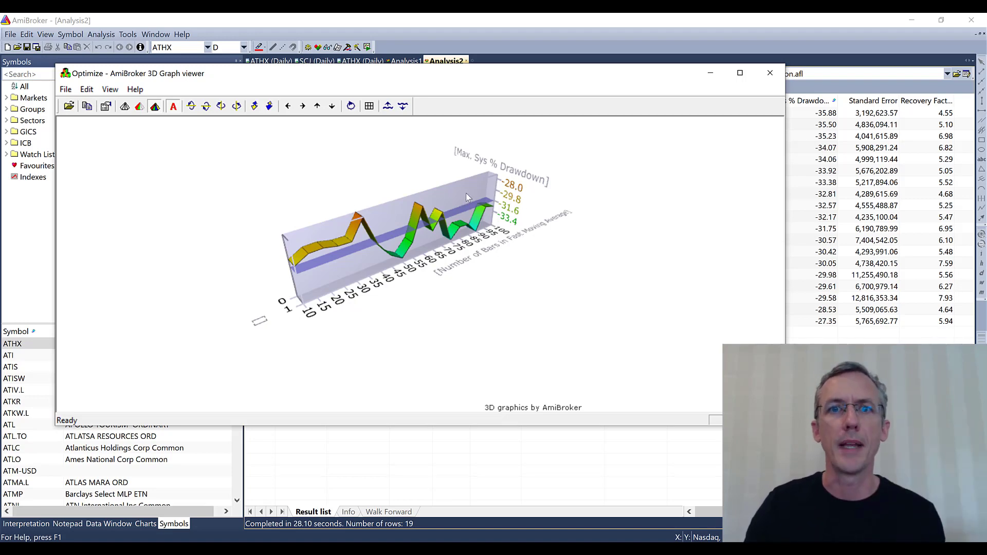
{"action": "mouse_move", "coordinate": [510, 193]}
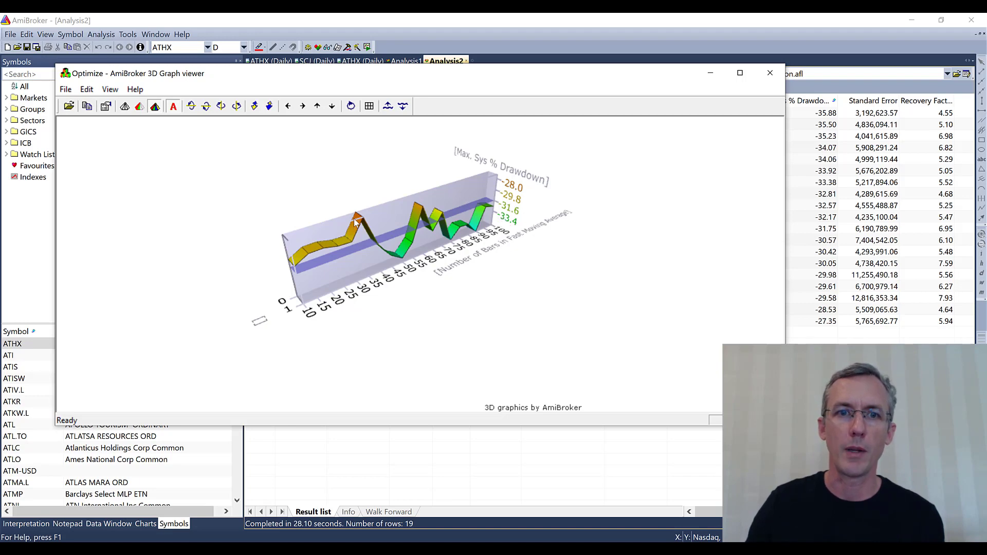
{"action": "mouse_move", "coordinate": [387, 105]}
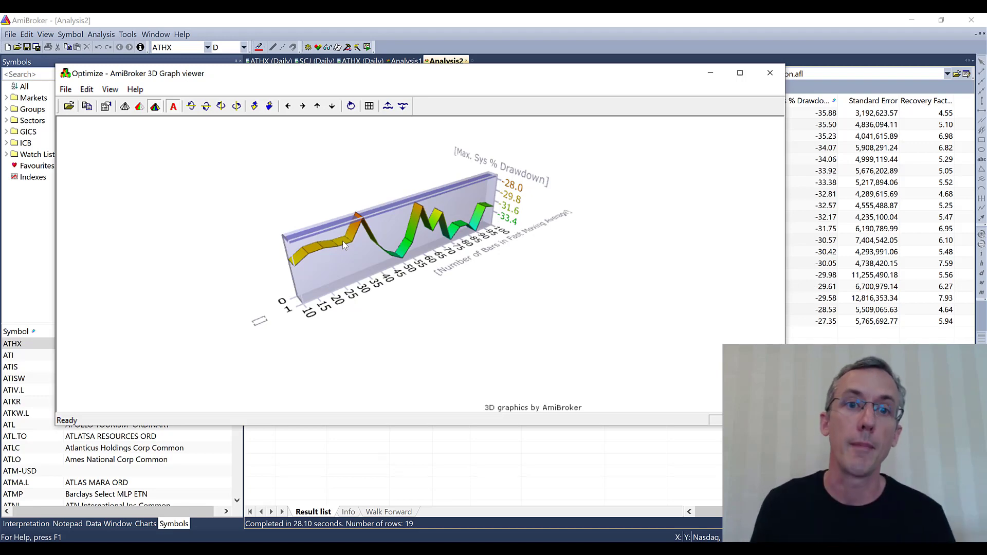
{"action": "mouse_move", "coordinate": [361, 129]}
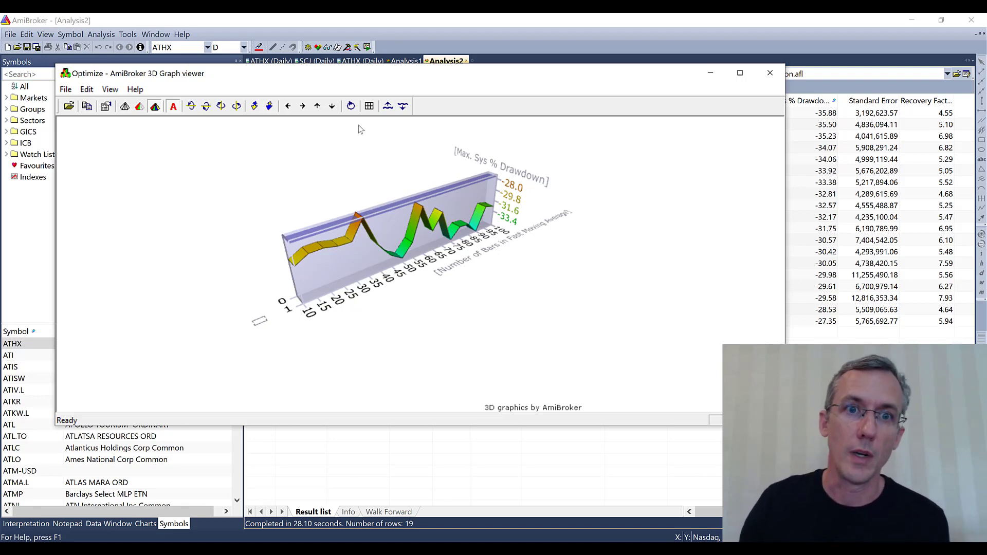
{"action": "mouse_move", "coordinate": [364, 222]}
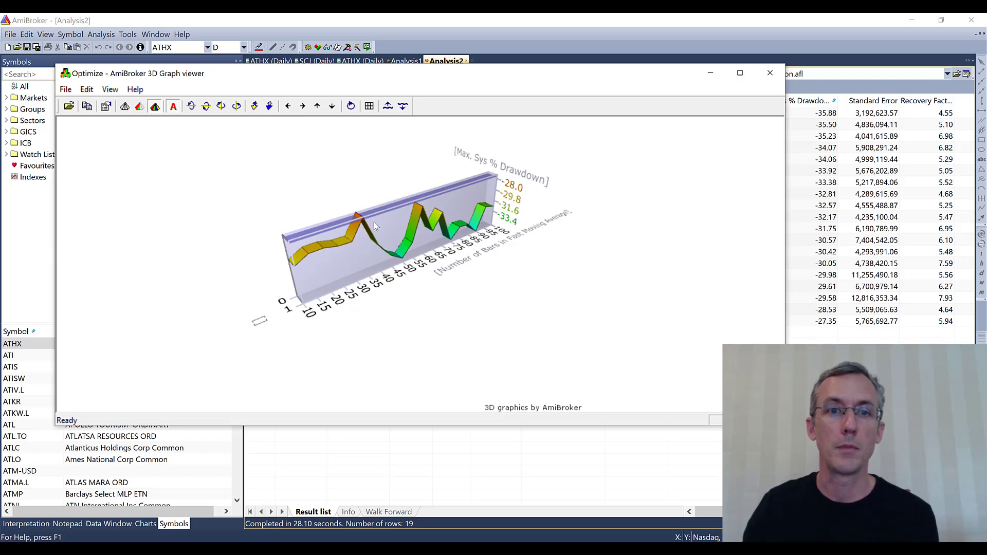
{"action": "mouse_move", "coordinate": [374, 226]}
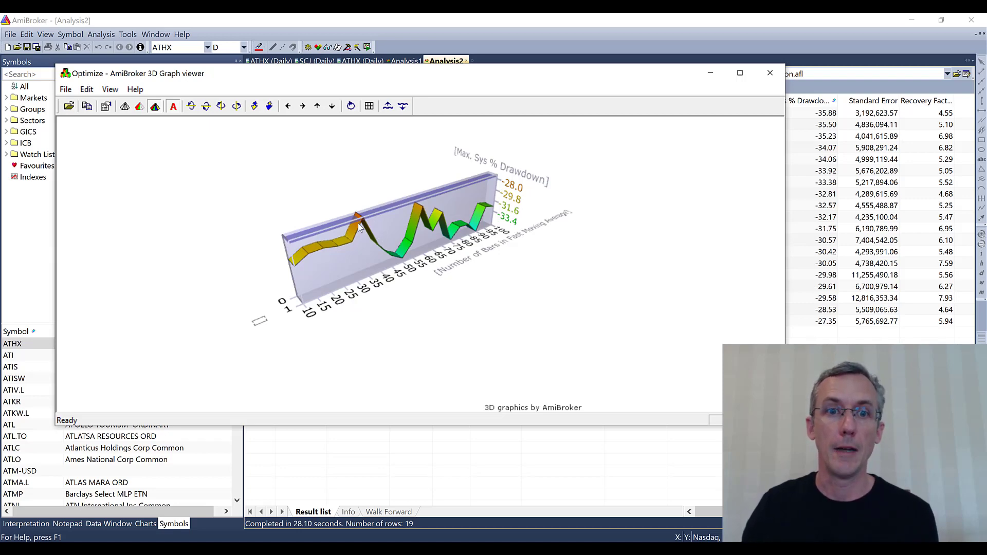
{"action": "mouse_move", "coordinate": [381, 252]}
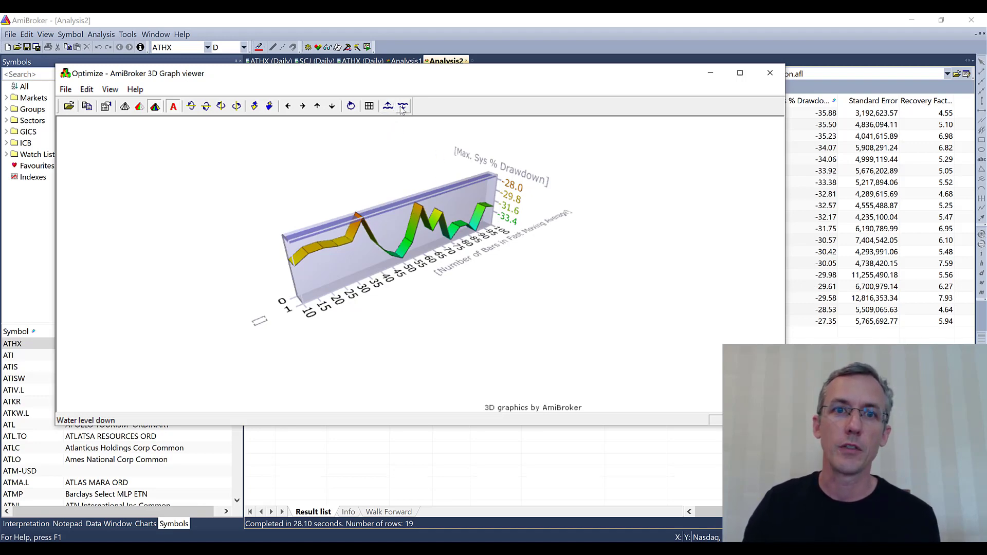
{"action": "left_click", "coordinate": [403, 106]}
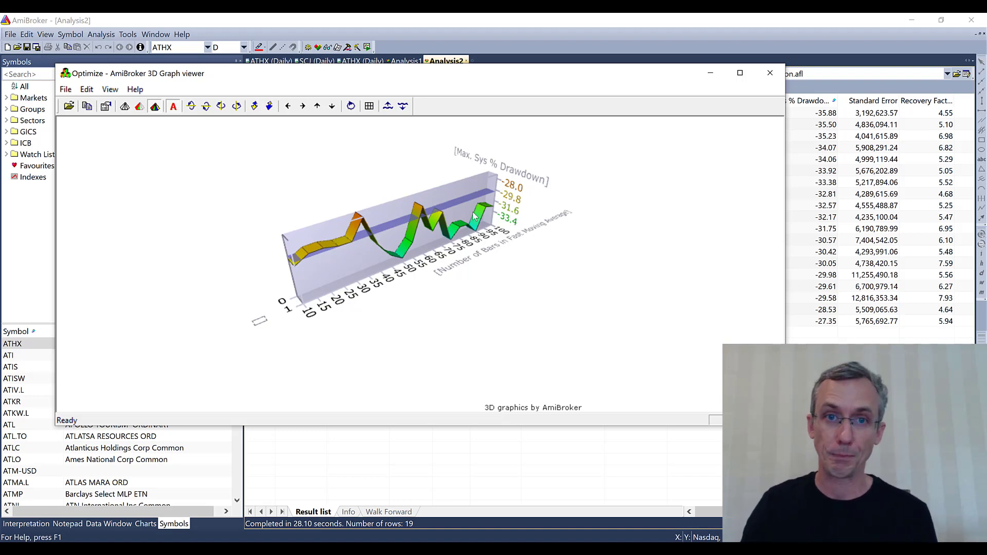
{"action": "left_click", "coordinate": [769, 73]}
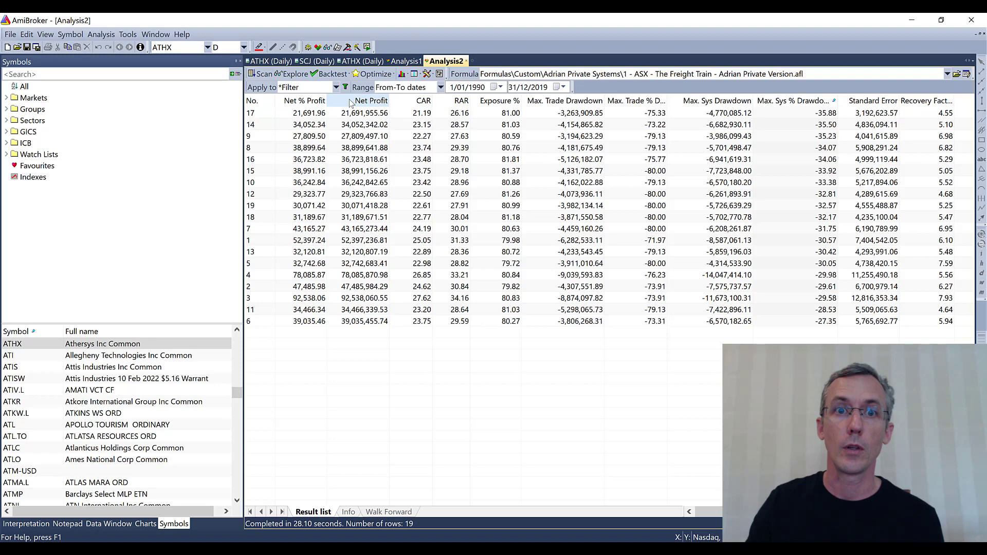
- Sort the results by ascending Net Profit and close its 3D chart
{"action": "left_click", "coordinate": [369, 101]}
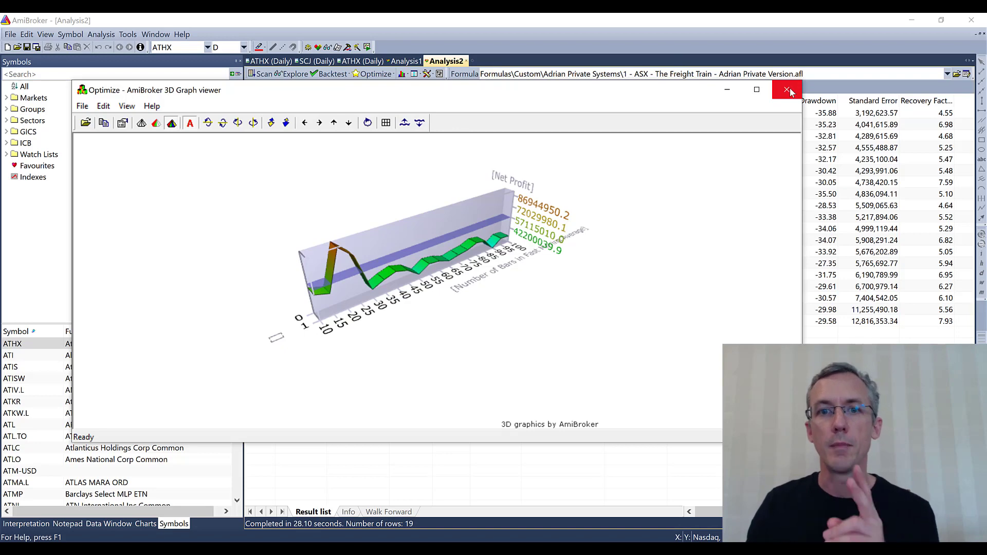
{"action": "left_click", "coordinate": [788, 90]}
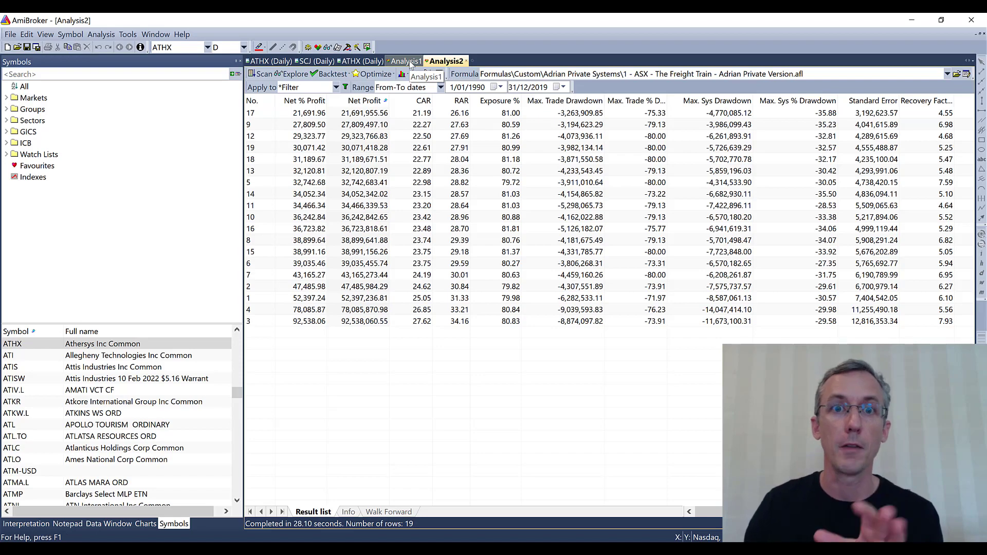
- Switch to the Analysis1 tab holding the 70-row two-parameter optimization results
{"action": "left_click", "coordinate": [405, 61]}
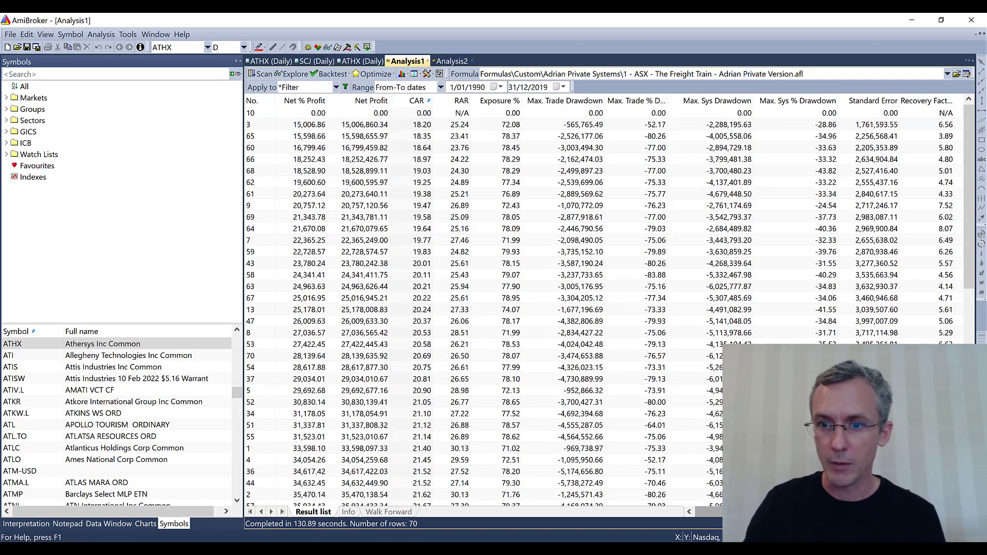
{"action": "scroll", "scroll_direction": "right", "scroll_amount": 3}
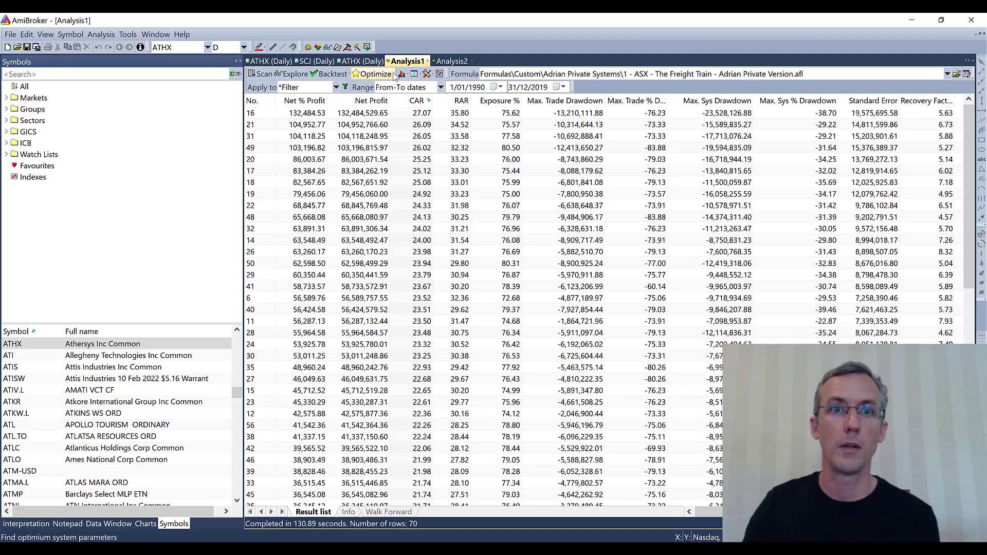
- Show the 3D CAR surface across both moving-average lengths for the 70 results
{"action": "left_click", "coordinate": [374, 74]}
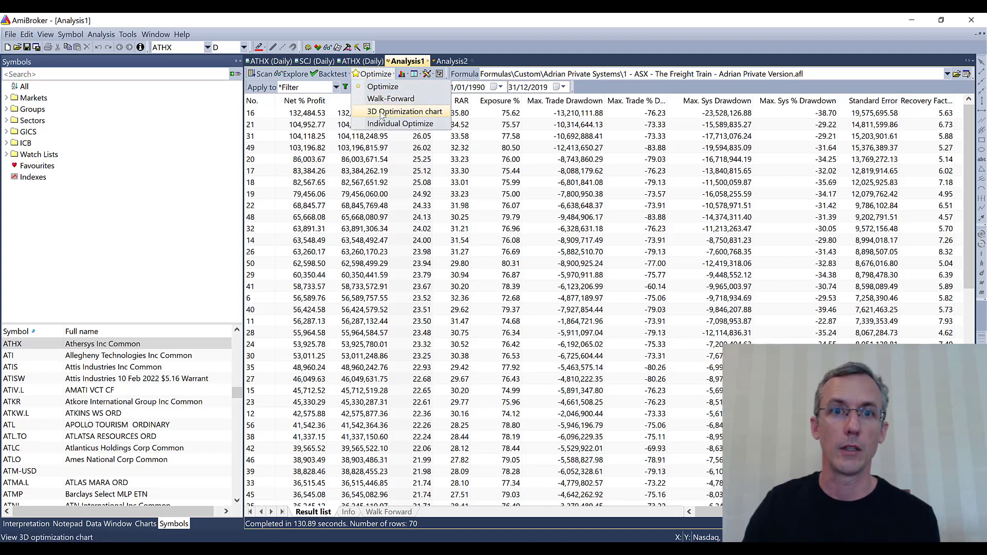
{"action": "left_click", "coordinate": [406, 111]}
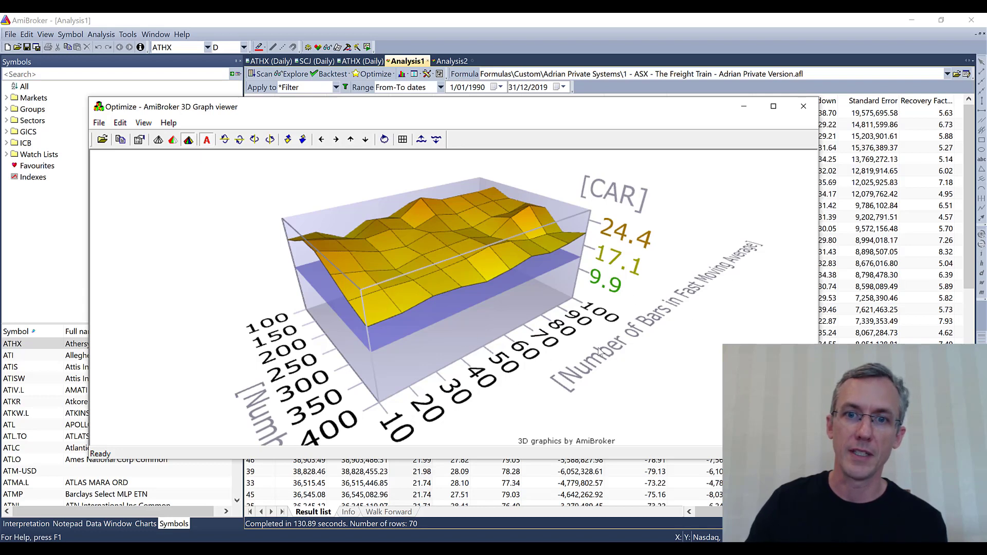
{"action": "mouse_move", "coordinate": [320, 403]}
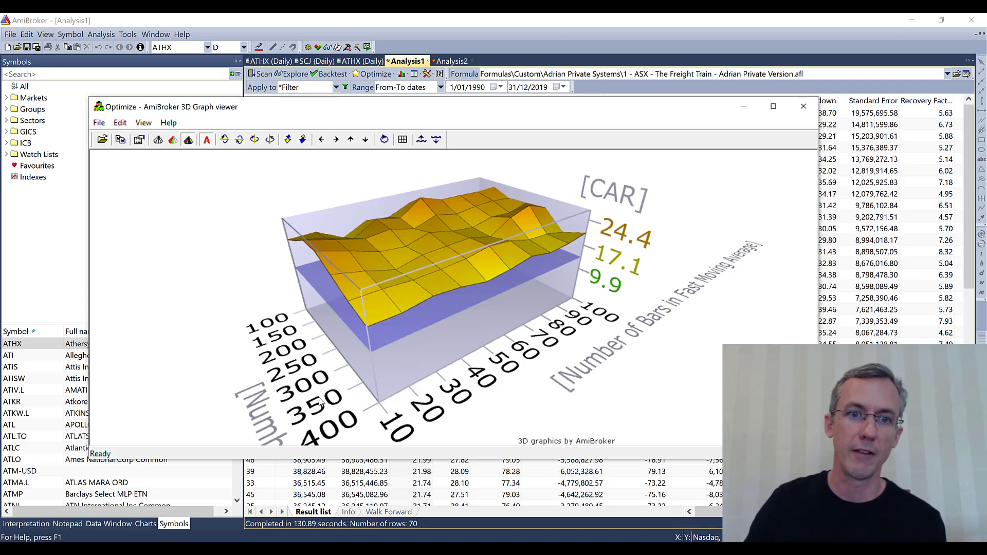
{"action": "mouse_move", "coordinate": [602, 268]}
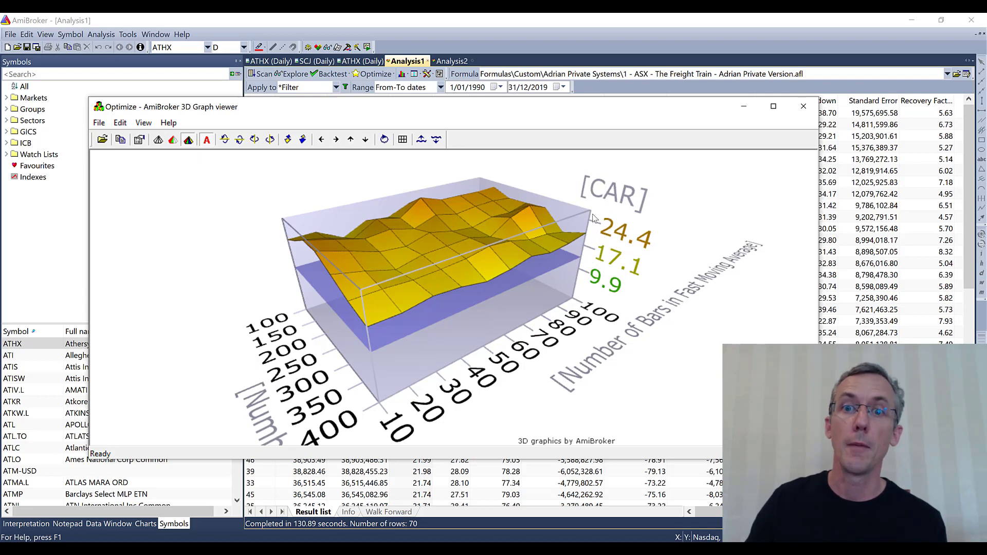
{"action": "mouse_move", "coordinate": [590, 300]}
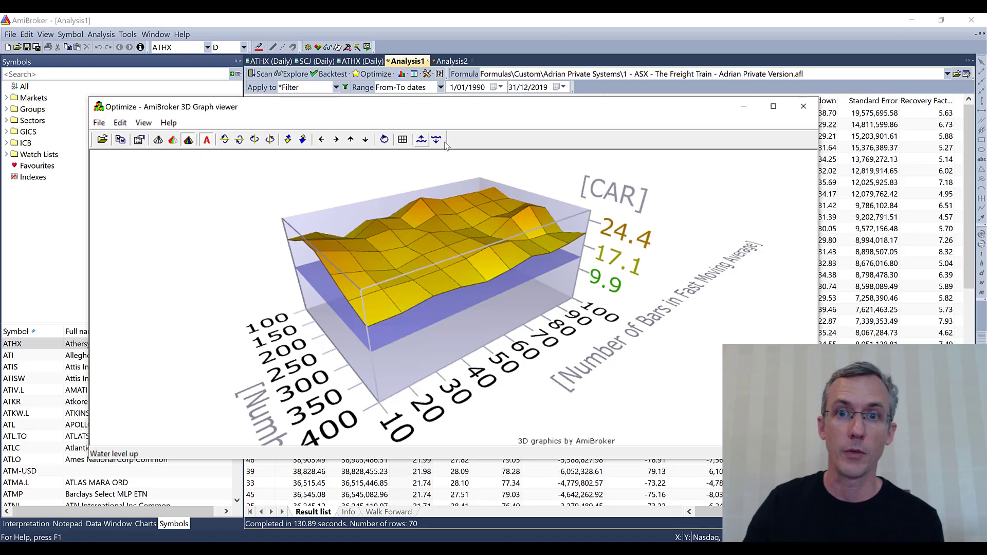
{"action": "mouse_move", "coordinate": [422, 144]}
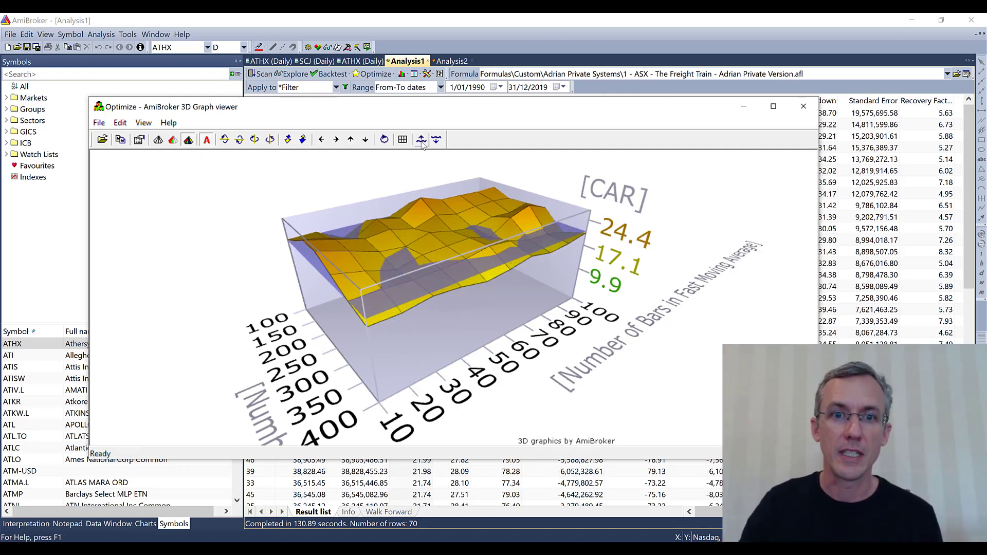
- Raise the water-level plane twice over the CAR surface, then close the chart
{"action": "left_click", "coordinate": [420, 139]}
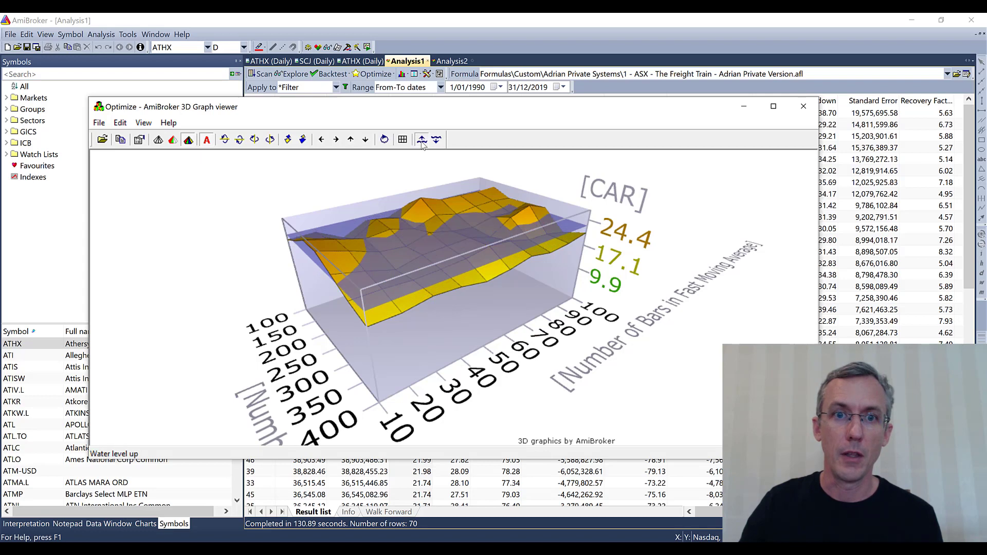
{"action": "left_click", "coordinate": [421, 139]}
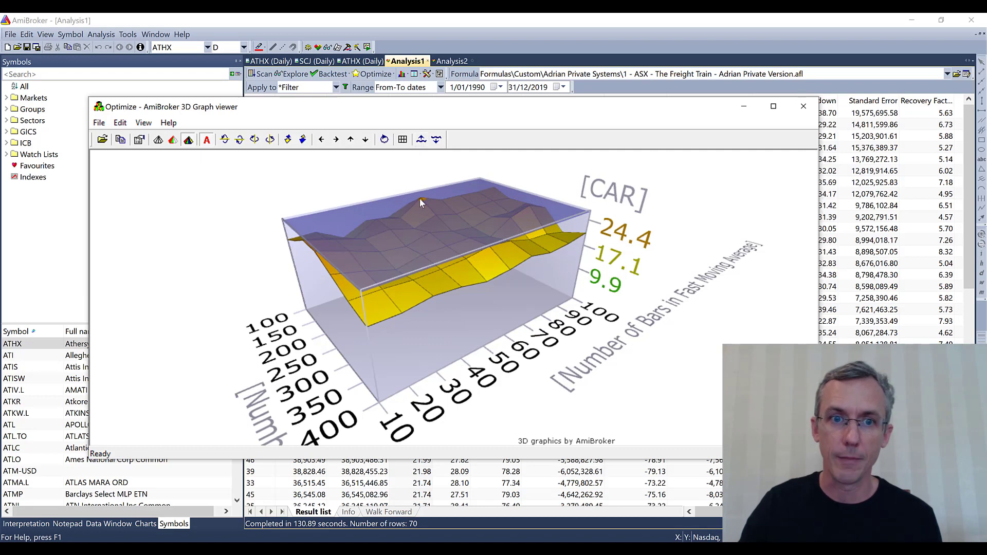
{"action": "mouse_move", "coordinate": [494, 295]}
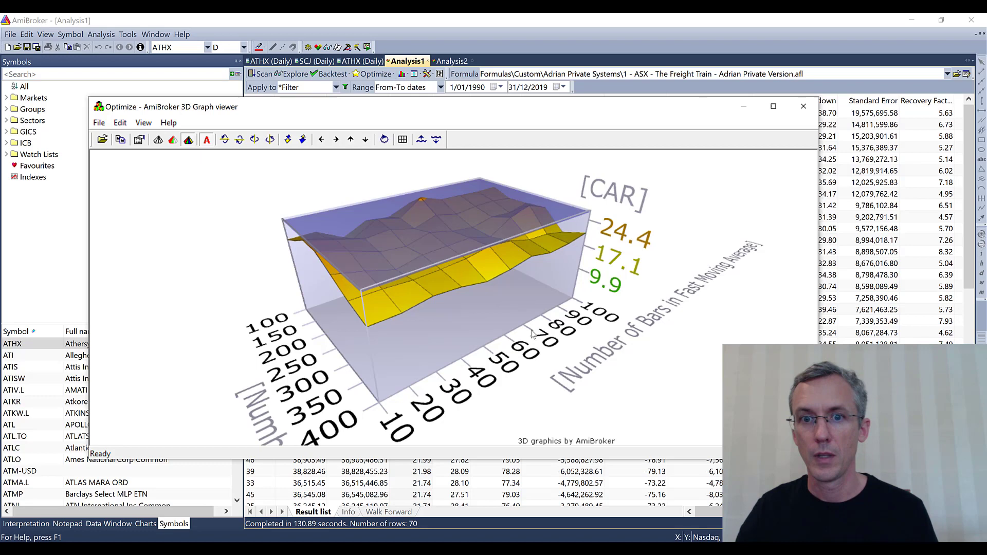
{"action": "mouse_move", "coordinate": [398, 217]}
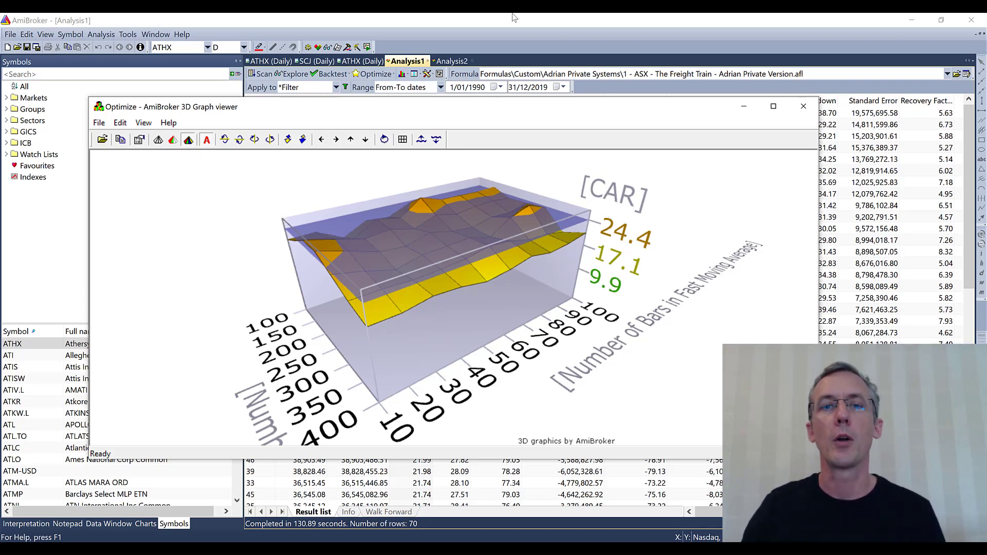
{"action": "left_click", "coordinate": [803, 106]}
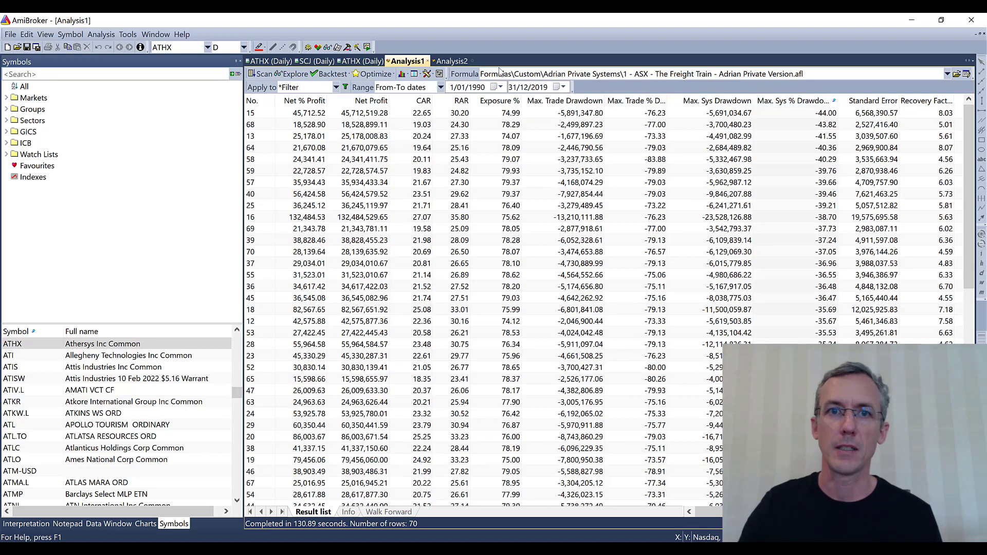
- Show the 3D Max. Sys % Drawdown surface and raise then lower its water level
{"action": "left_click", "coordinate": [377, 74]}
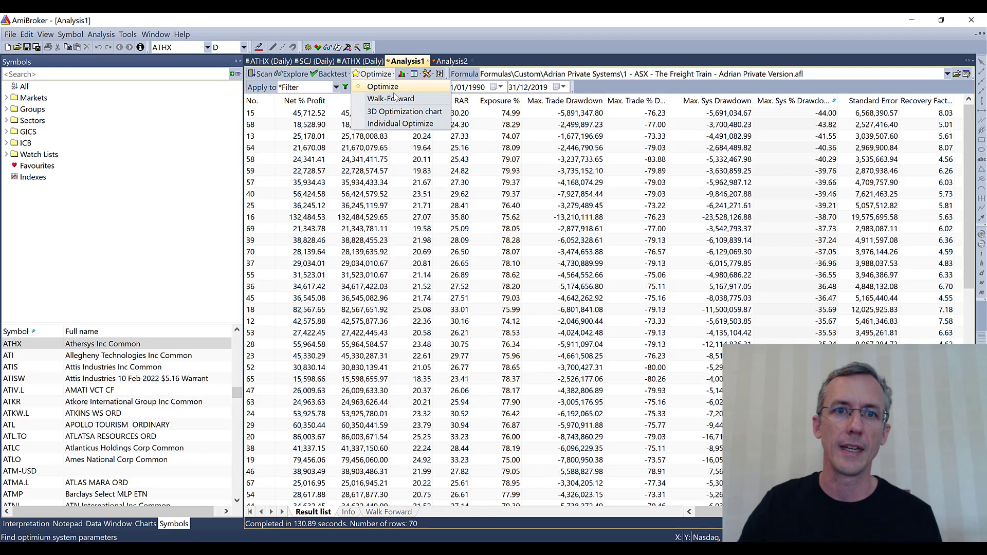
{"action": "left_click", "coordinate": [405, 111]}
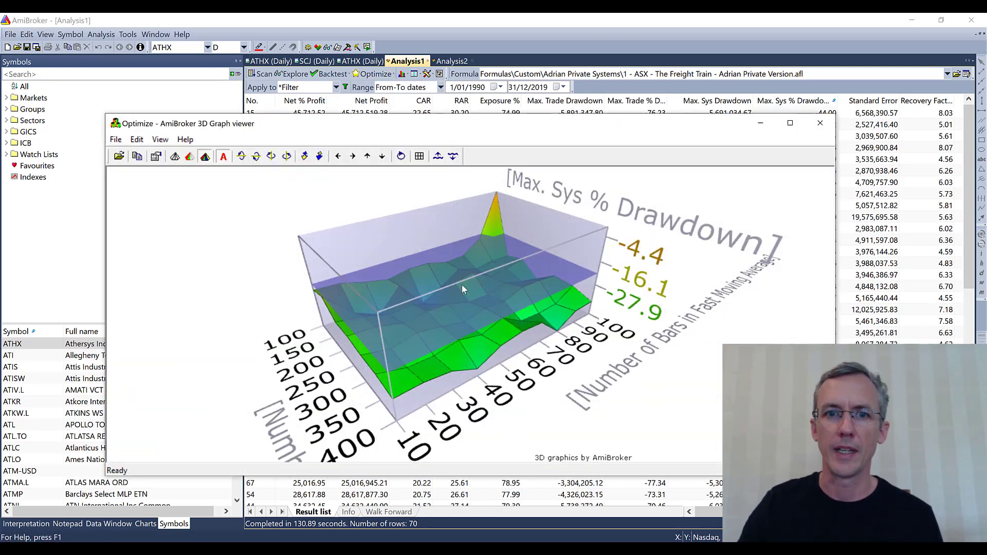
{"action": "left_click", "coordinate": [440, 157]}
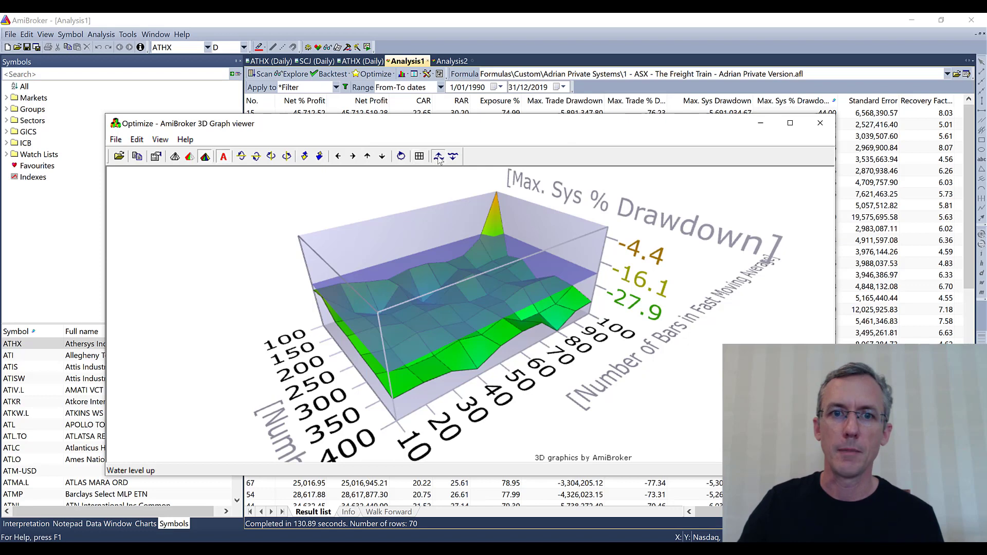
{"action": "left_click", "coordinate": [438, 157]}
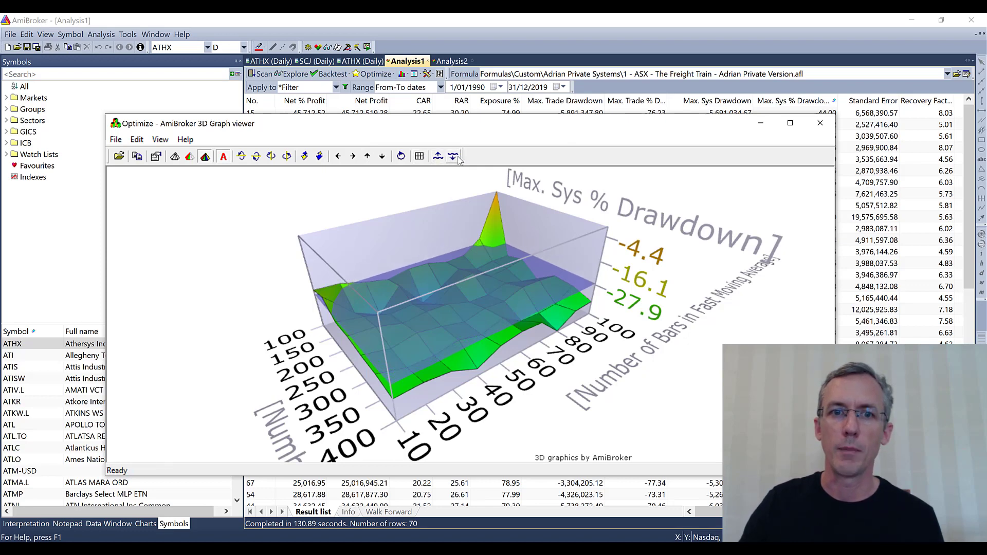